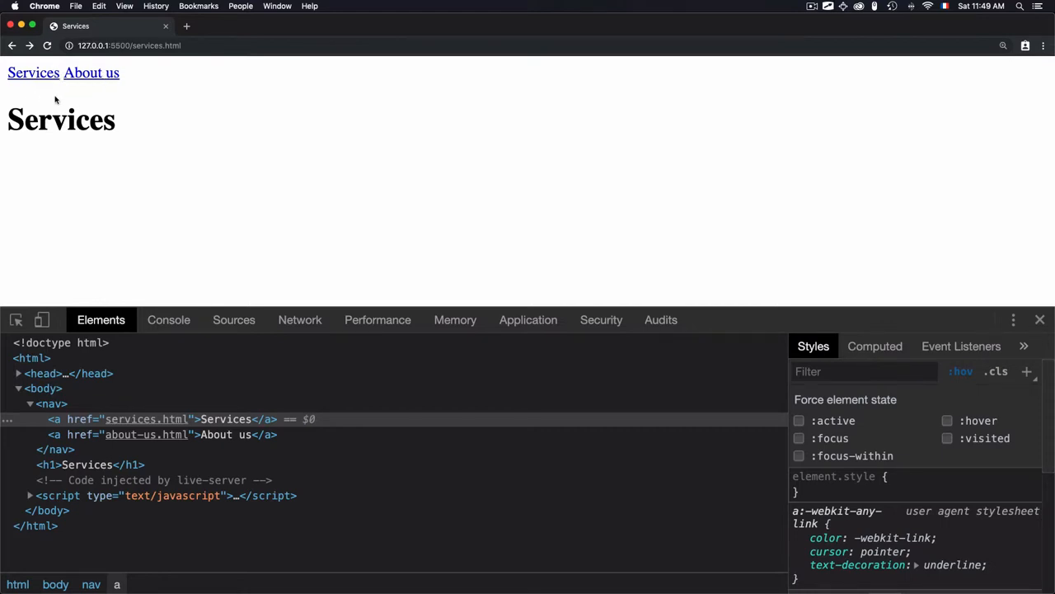
{"action": "mouse_move", "coordinate": [106, 165]}
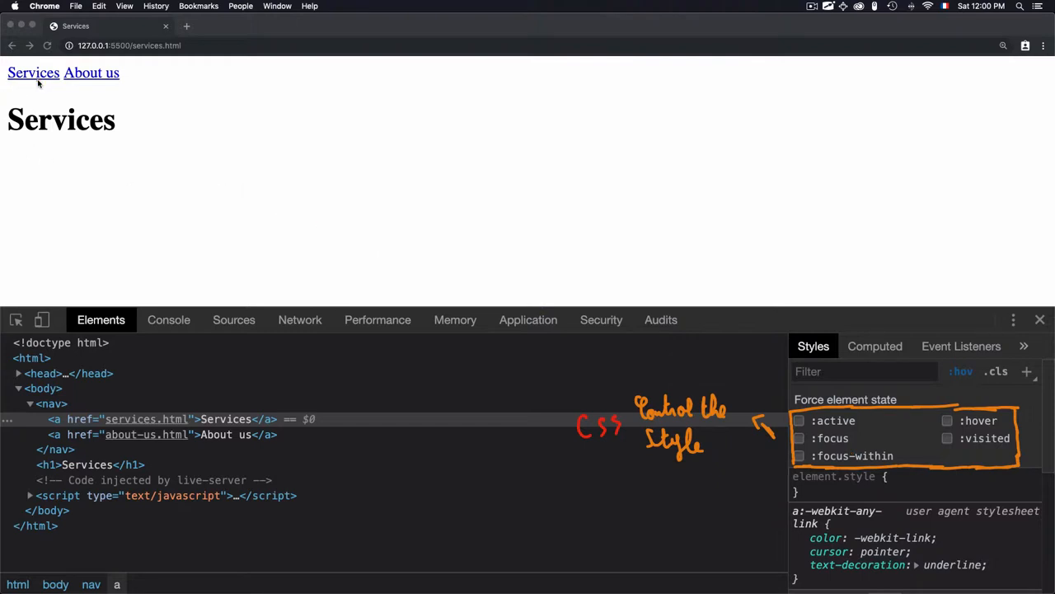
{"action": "mouse_move", "coordinate": [607, 432]}
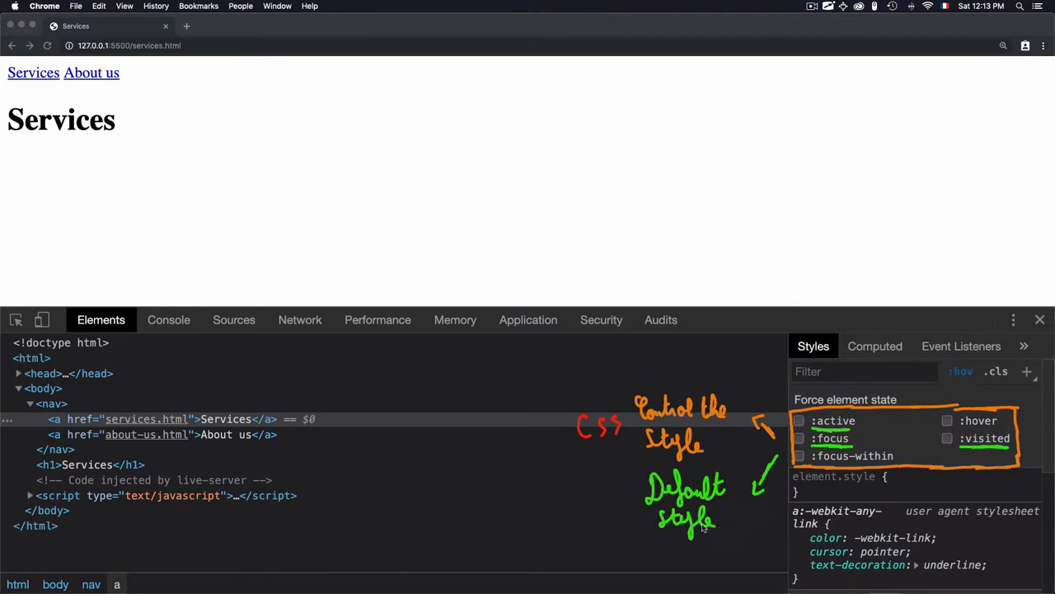
{"action": "mouse_move", "coordinate": [805, 437]}
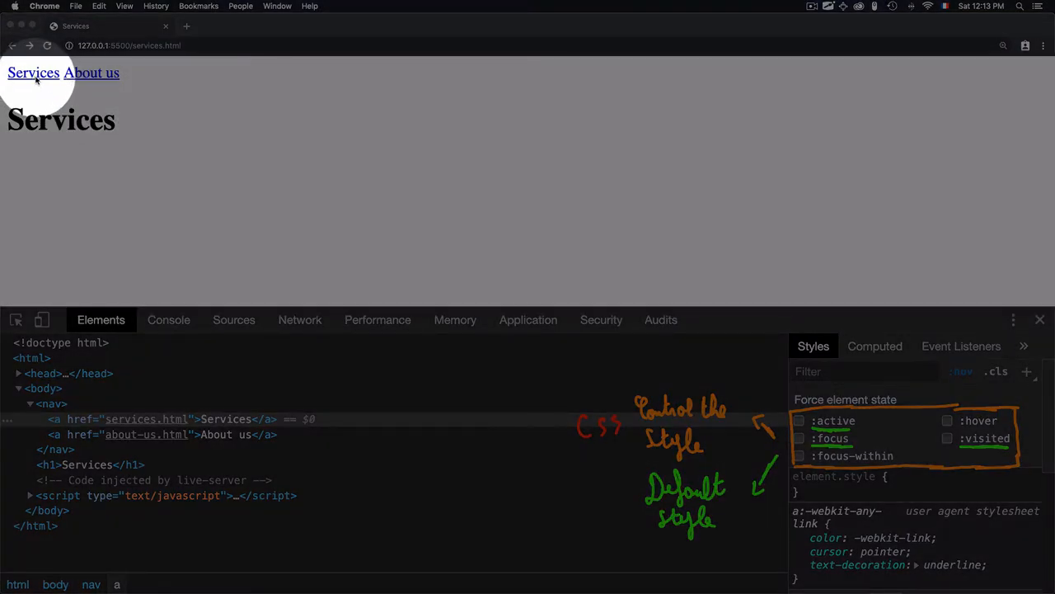
{"action": "mouse_move", "coordinate": [50, 92]}
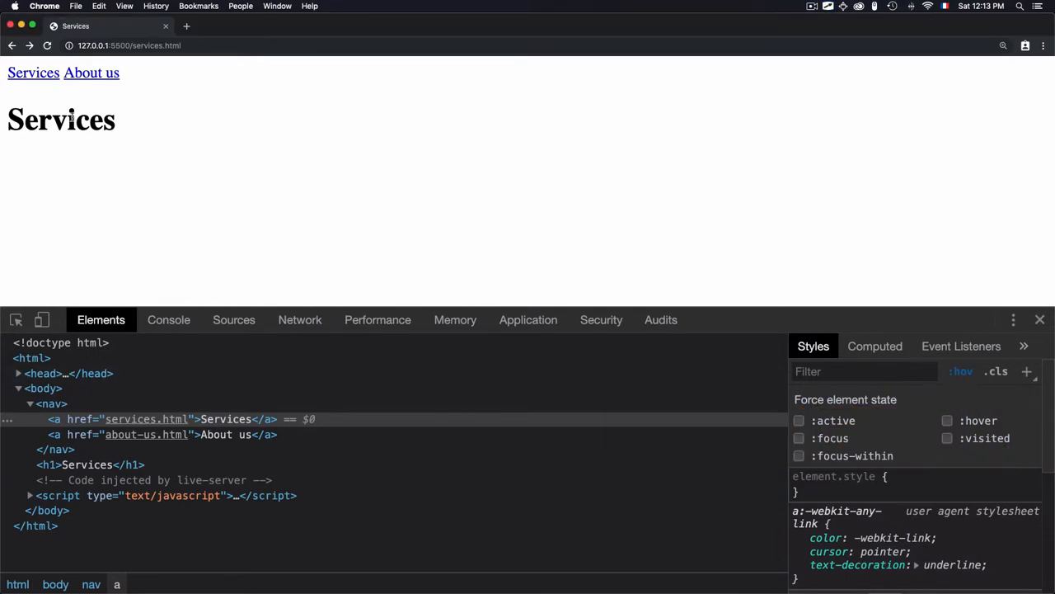
{"action": "mouse_move", "coordinate": [33, 79]}
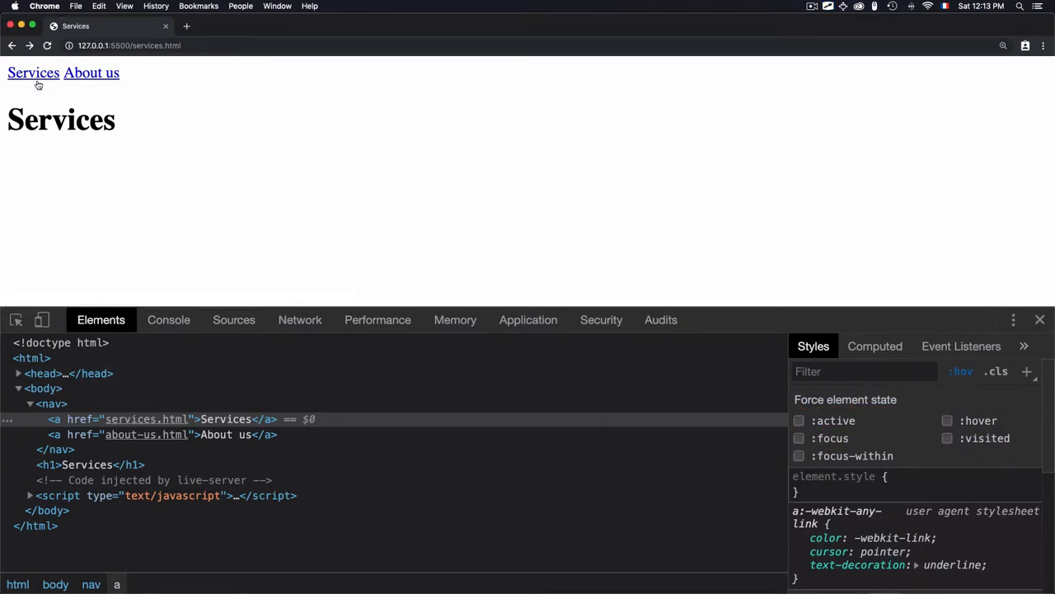
{"action": "mouse_move", "coordinate": [33, 73]}
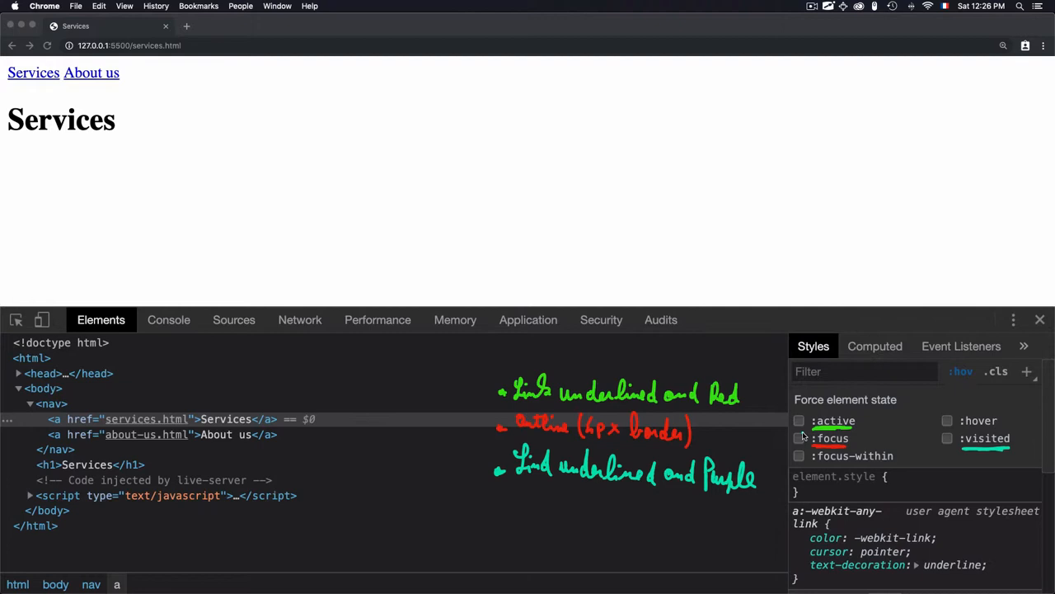
- Force the Services link into its :active state, follow the link, then toggle :active on and off
{"action": "left_click", "coordinate": [798, 421]}
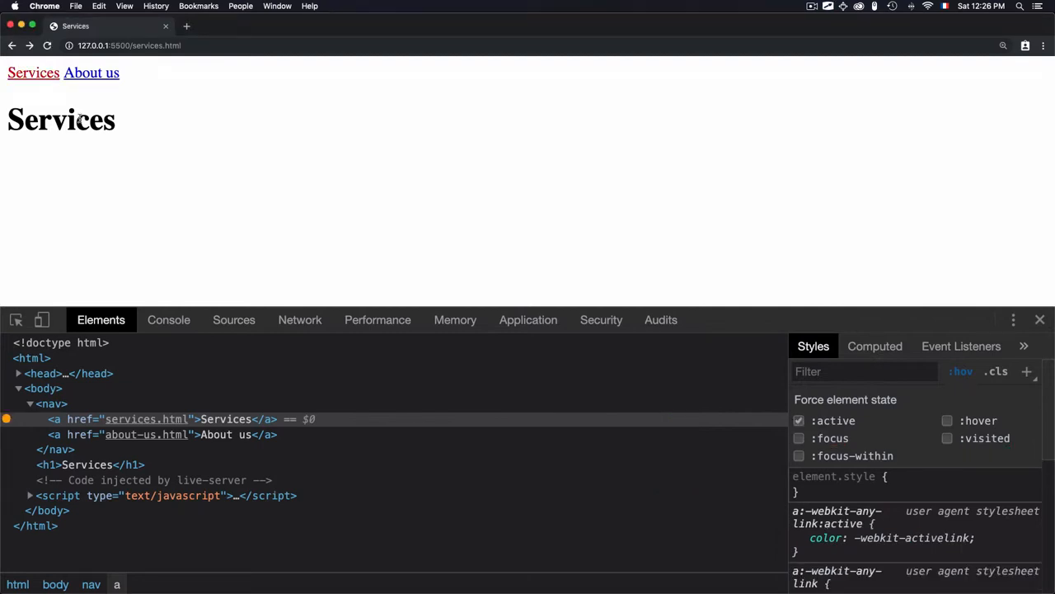
{"action": "mouse_move", "coordinate": [33, 72]}
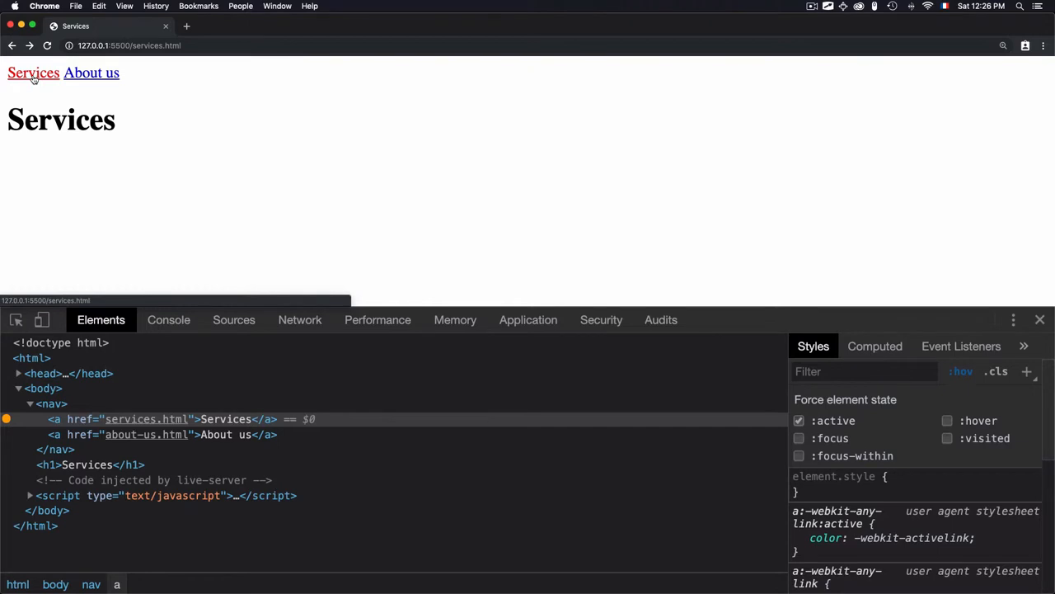
{"action": "left_click", "coordinate": [798, 421]}
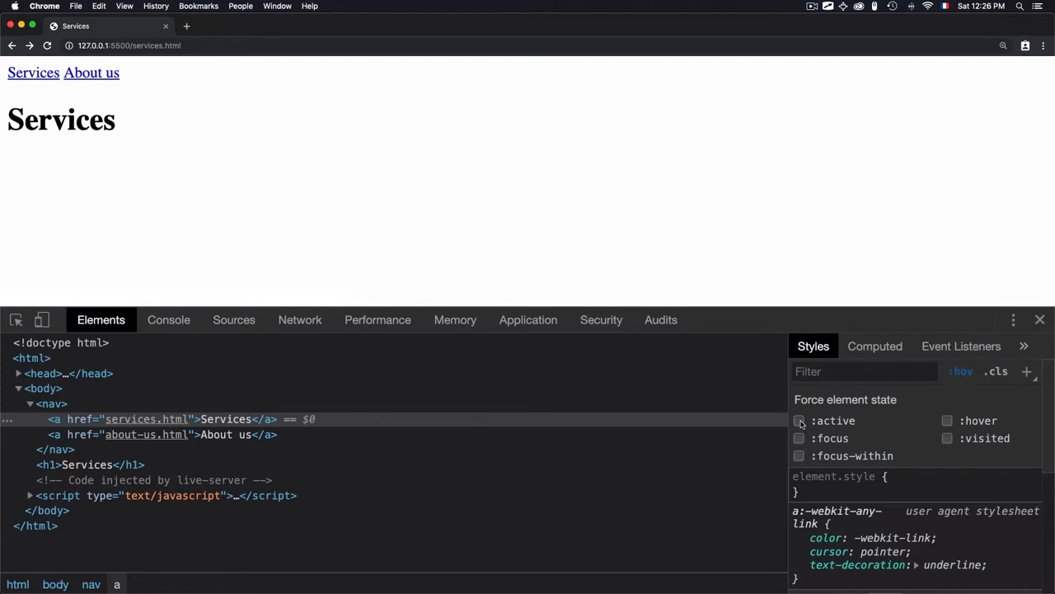
{"action": "left_click", "coordinate": [798, 420]}
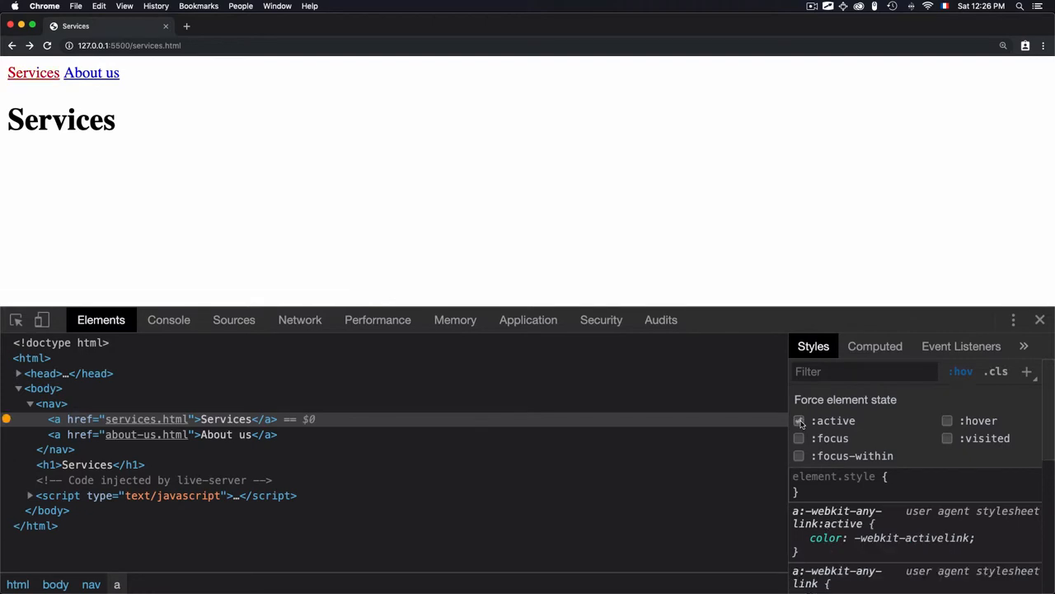
{"action": "left_click", "coordinate": [798, 420]}
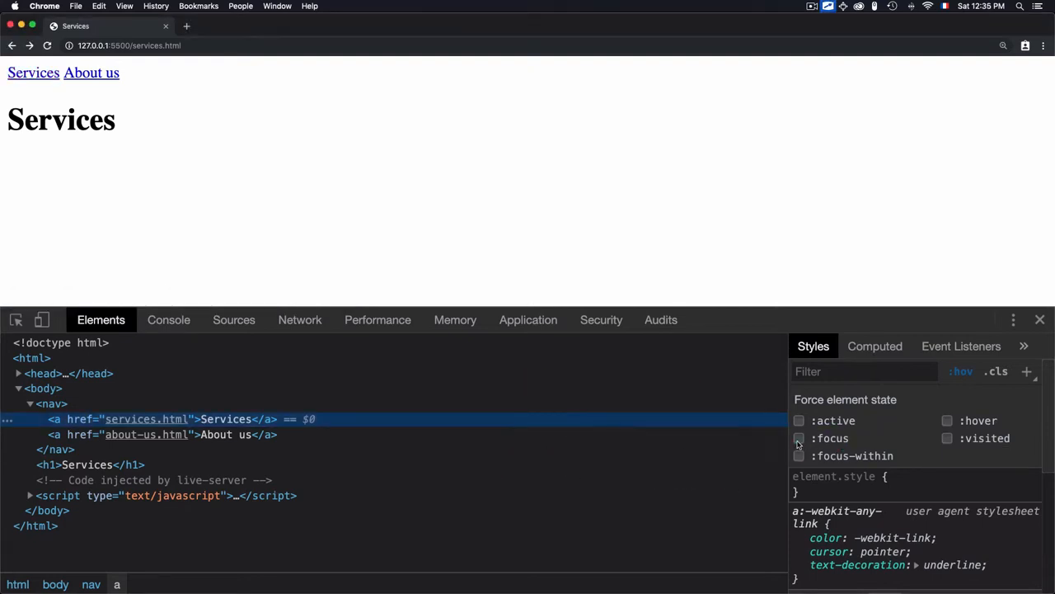
- Force :focus on the Services link to show its default focus outline, then untick it
{"action": "left_click", "coordinate": [798, 439]}
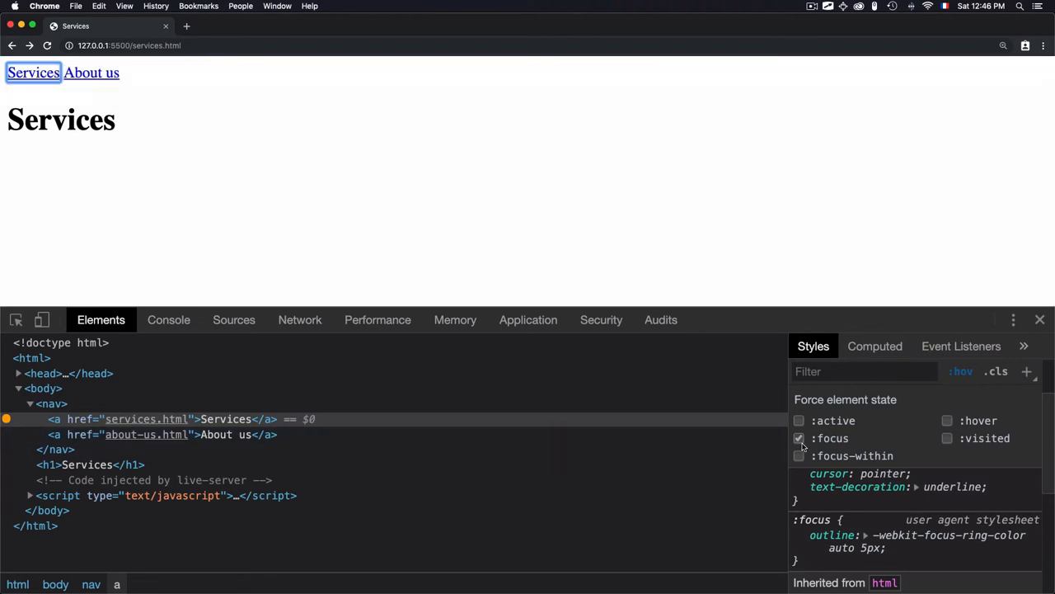
{"action": "left_click", "coordinate": [798, 438]}
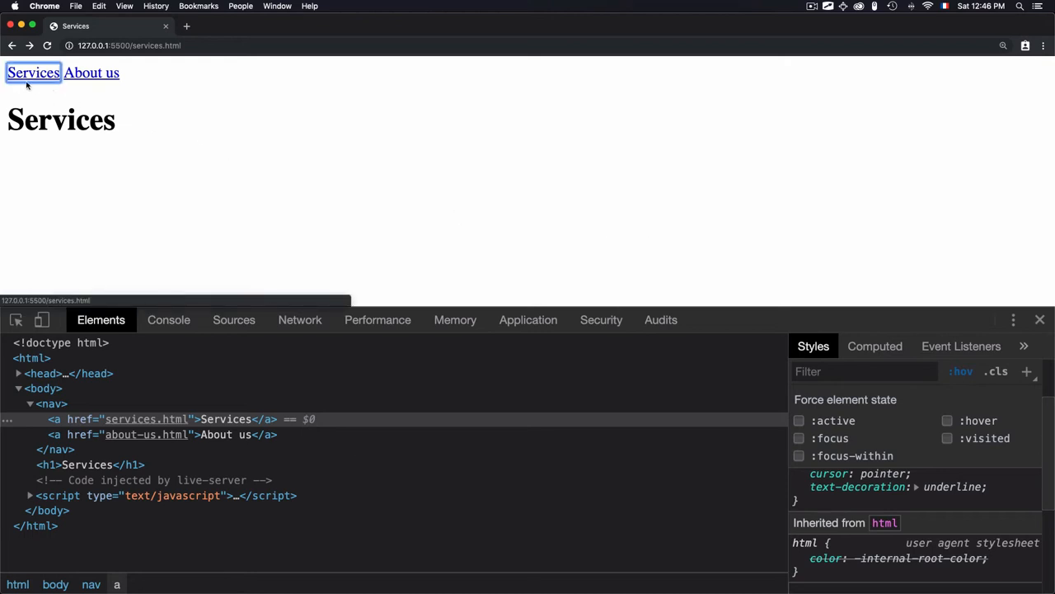
{"action": "mouse_move", "coordinate": [245, 137]}
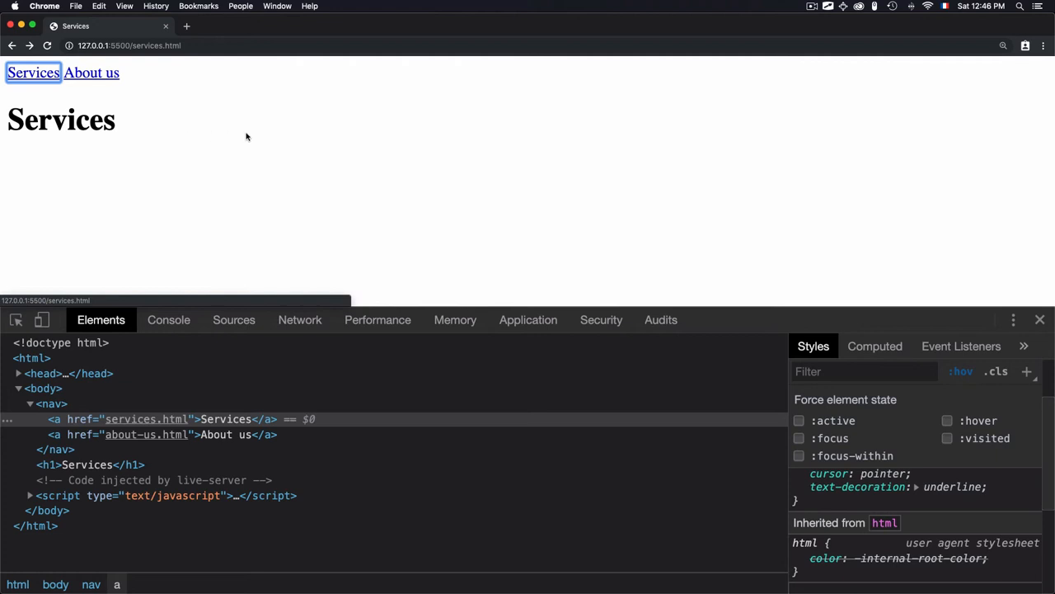
- Clear focus from the Services link by selecting empty page area, then force its :visited state
{"action": "left_click", "coordinate": [92, 72]}
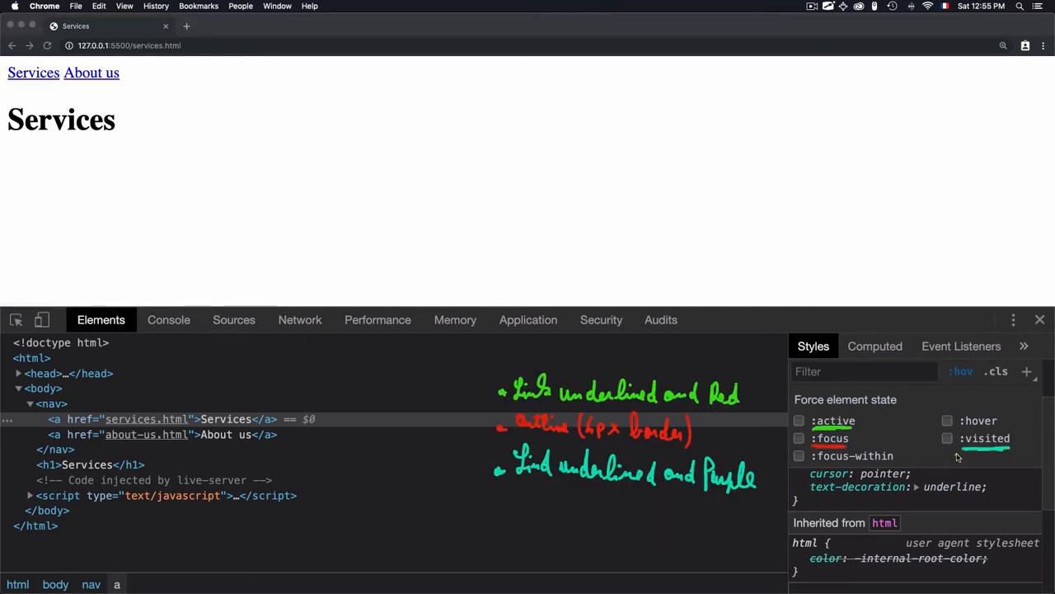
{"action": "left_click", "coordinate": [947, 439]}
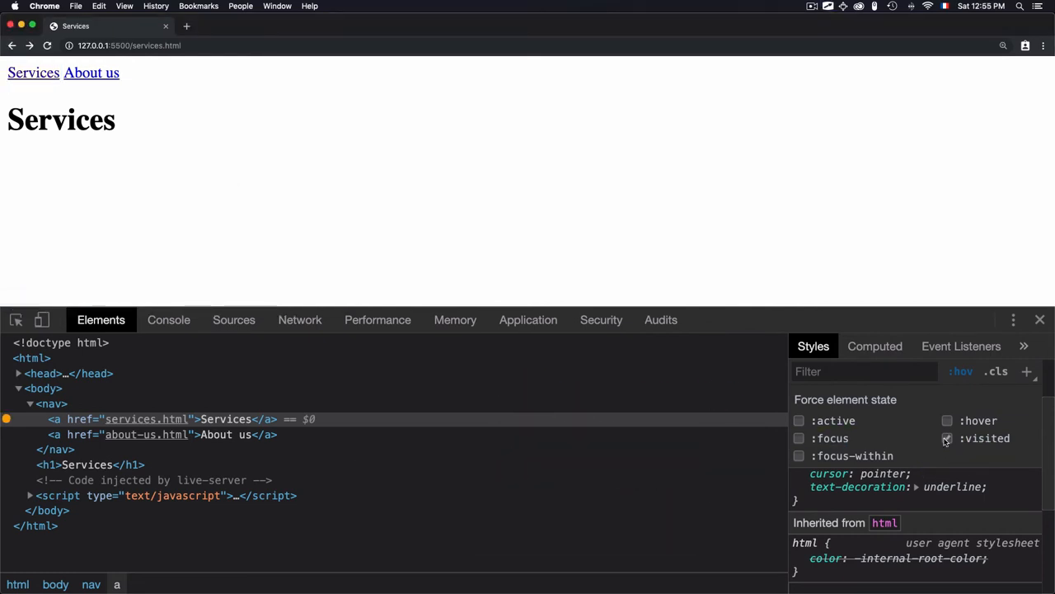